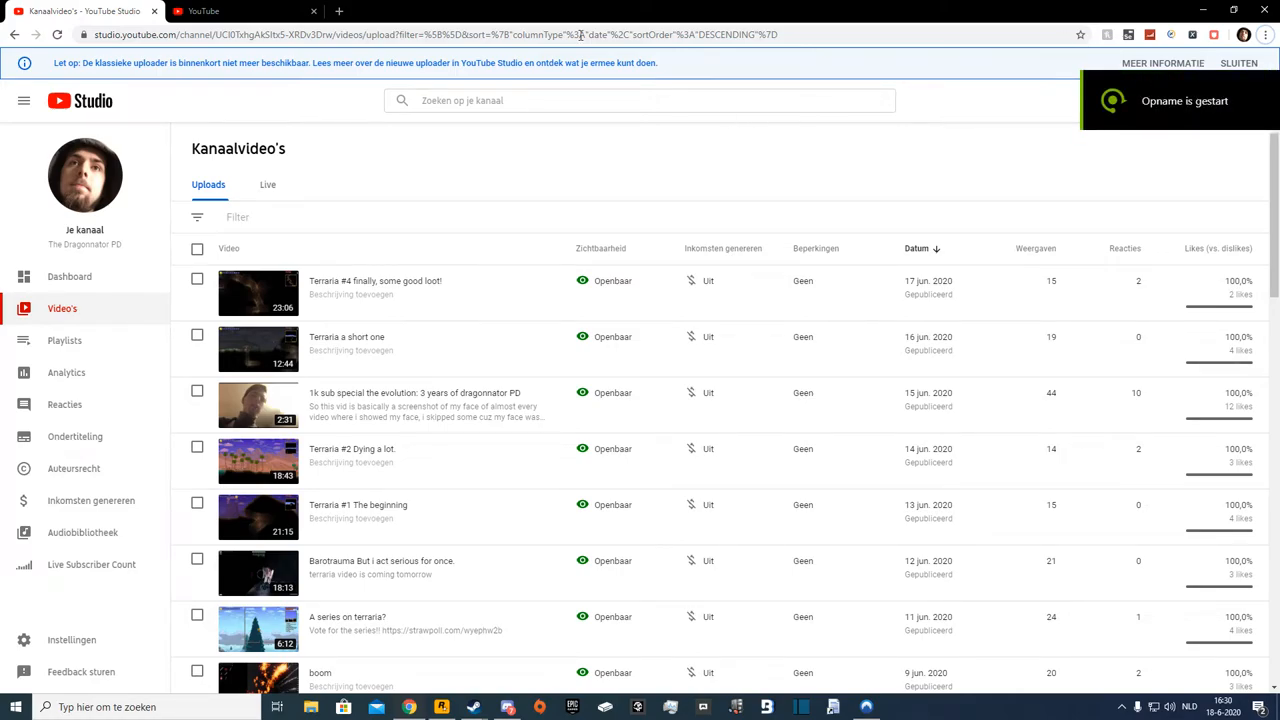
pyautogui.moveTo(499, 133)
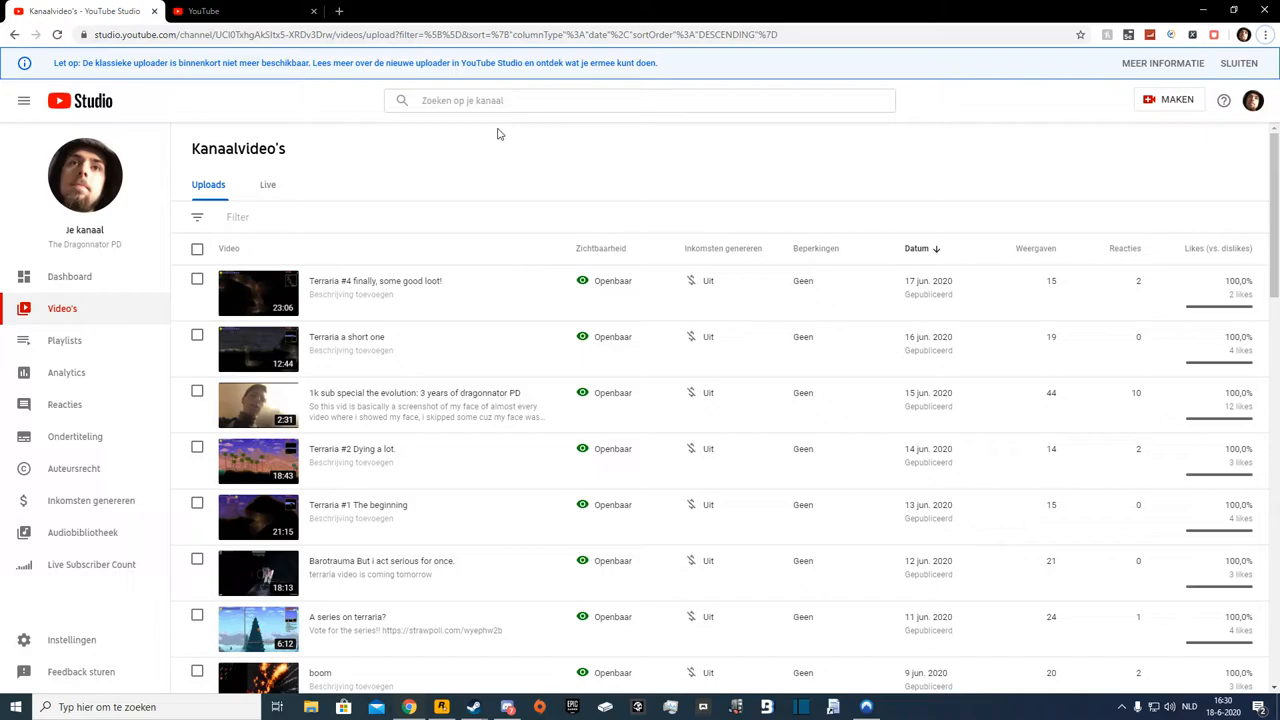
pyautogui.moveTo(675, 248)
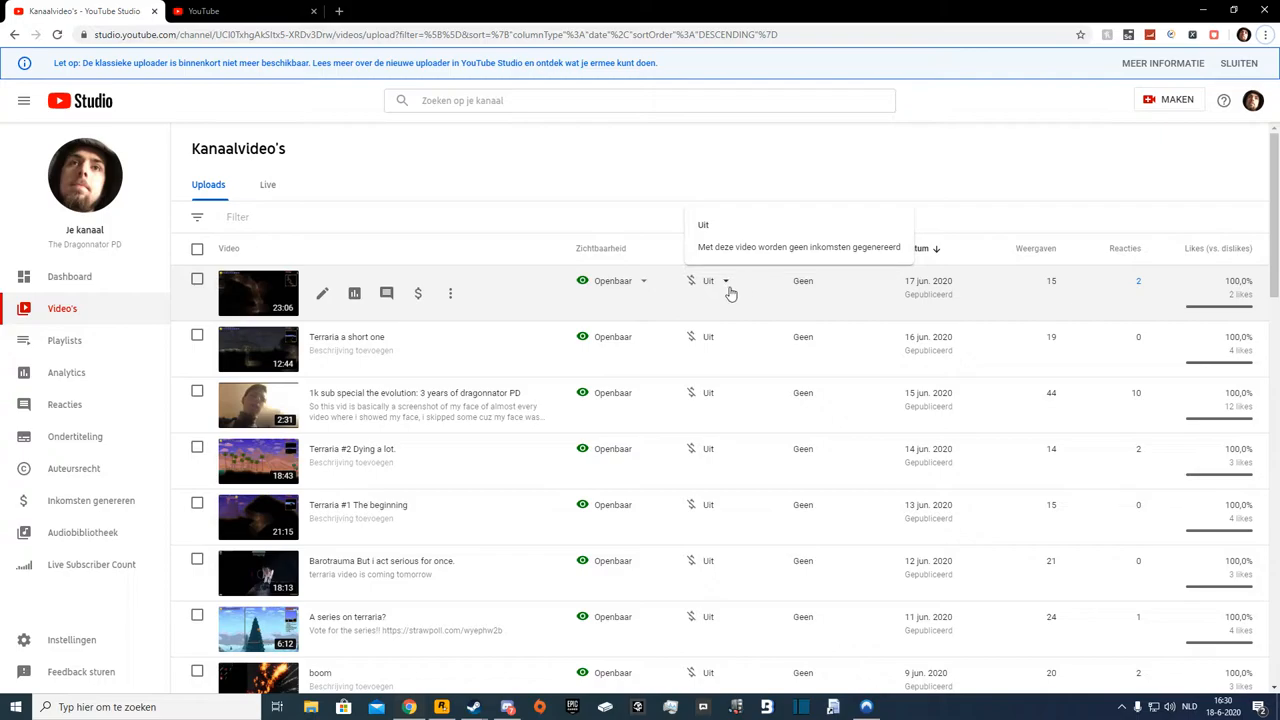
pyautogui.moveTo(727, 293)
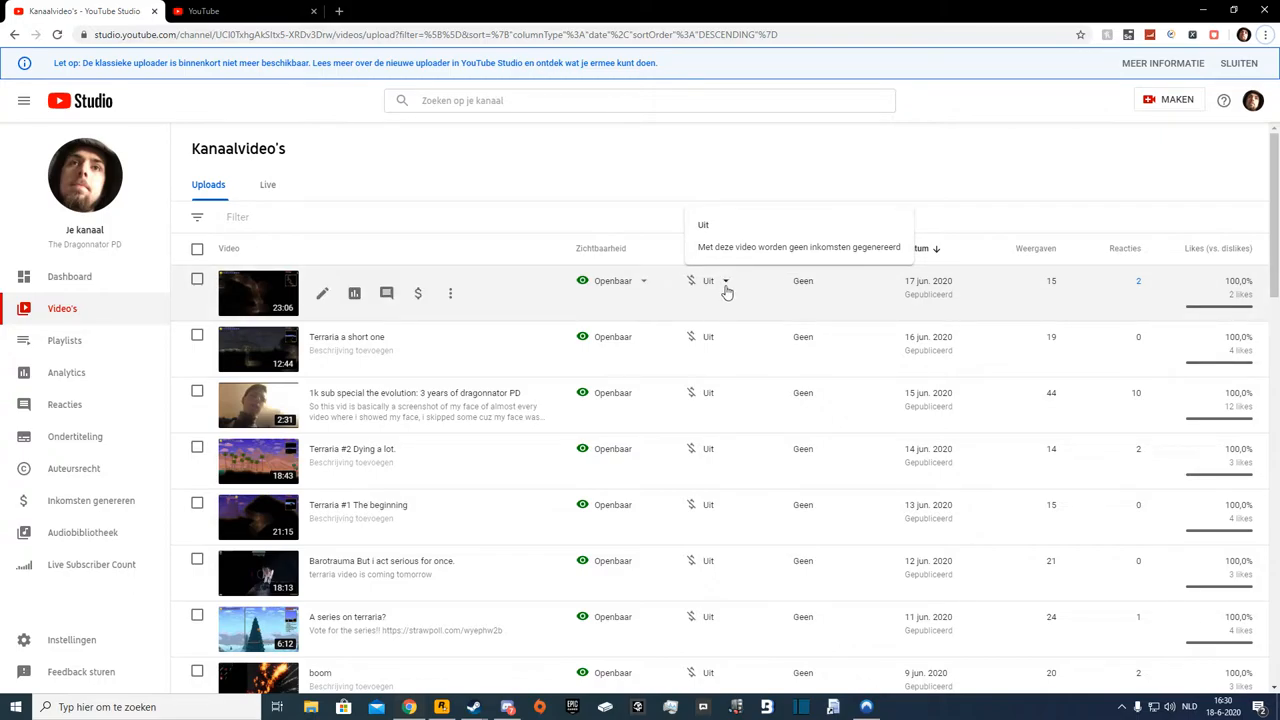
pyautogui.moveTo(724, 291)
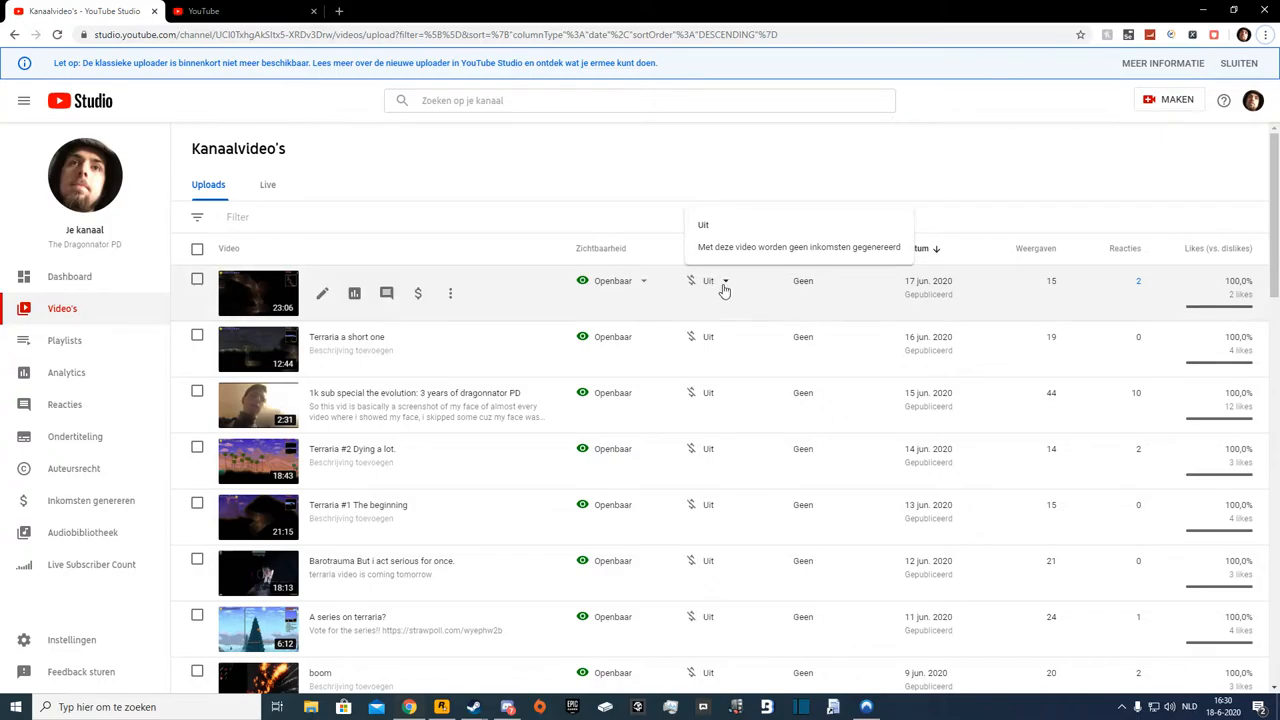
# Filter the video list to titles containing 'leaden sky', showing the four Leaden Sky uploads
pyautogui.click(708, 281)
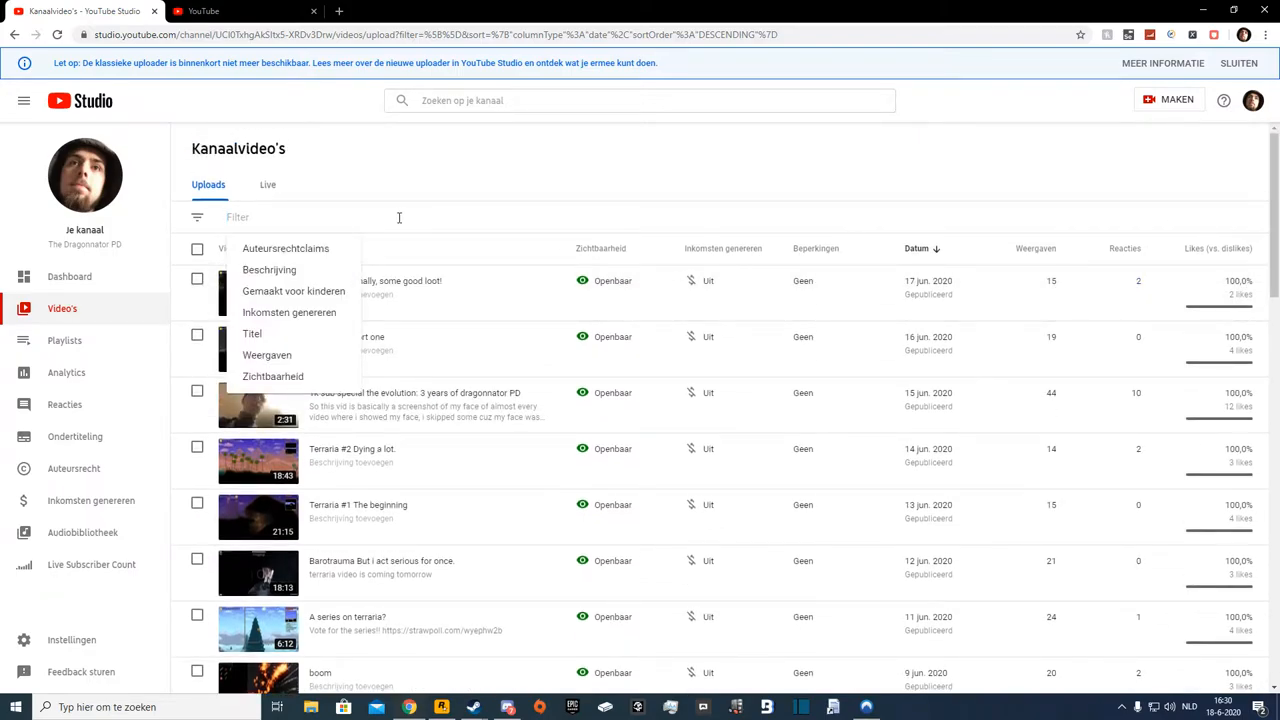
pyautogui.write('leaden')
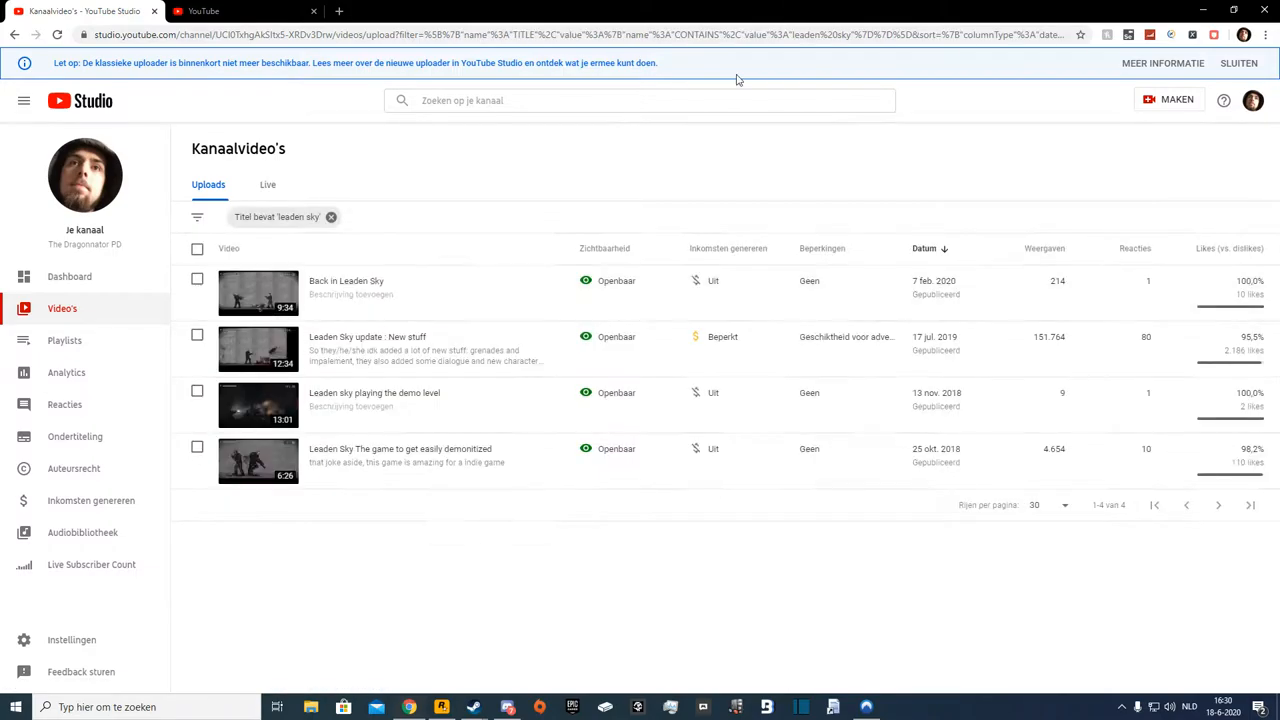
pyautogui.moveTo(332, 217)
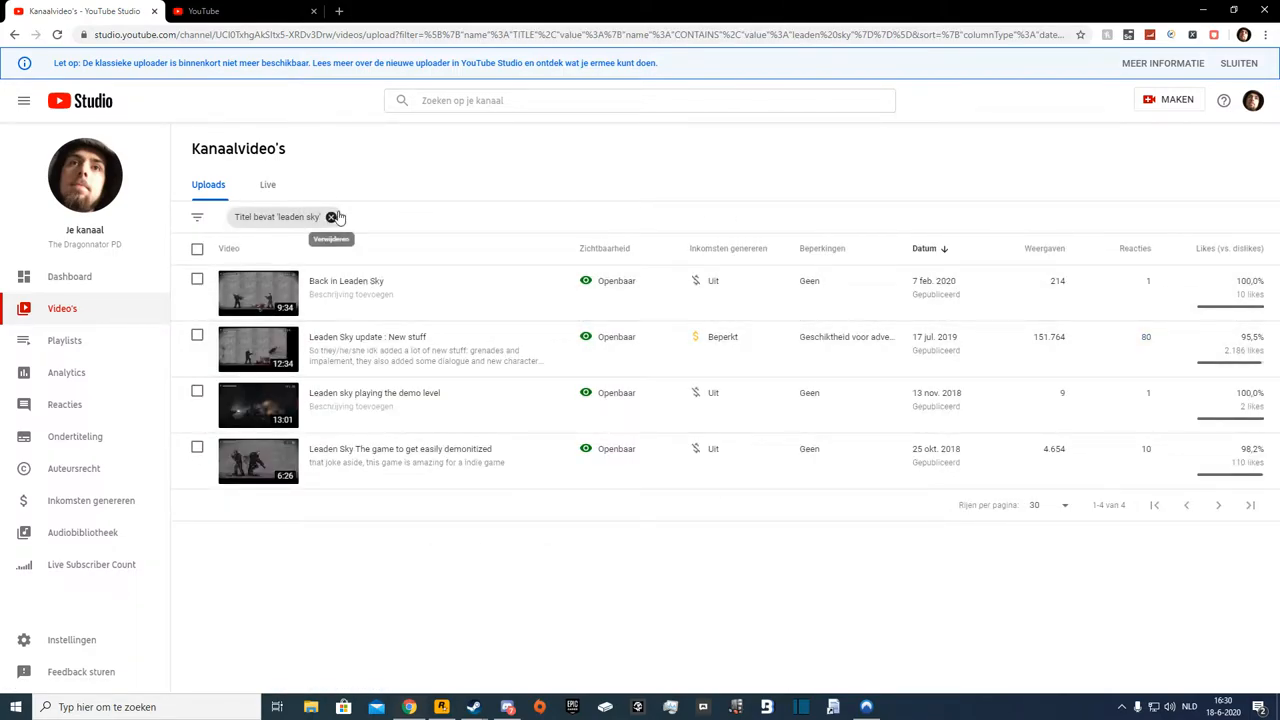
# Remove the 'leaden sky' title filter and browse further down the full uploads list
pyautogui.click(332, 217)
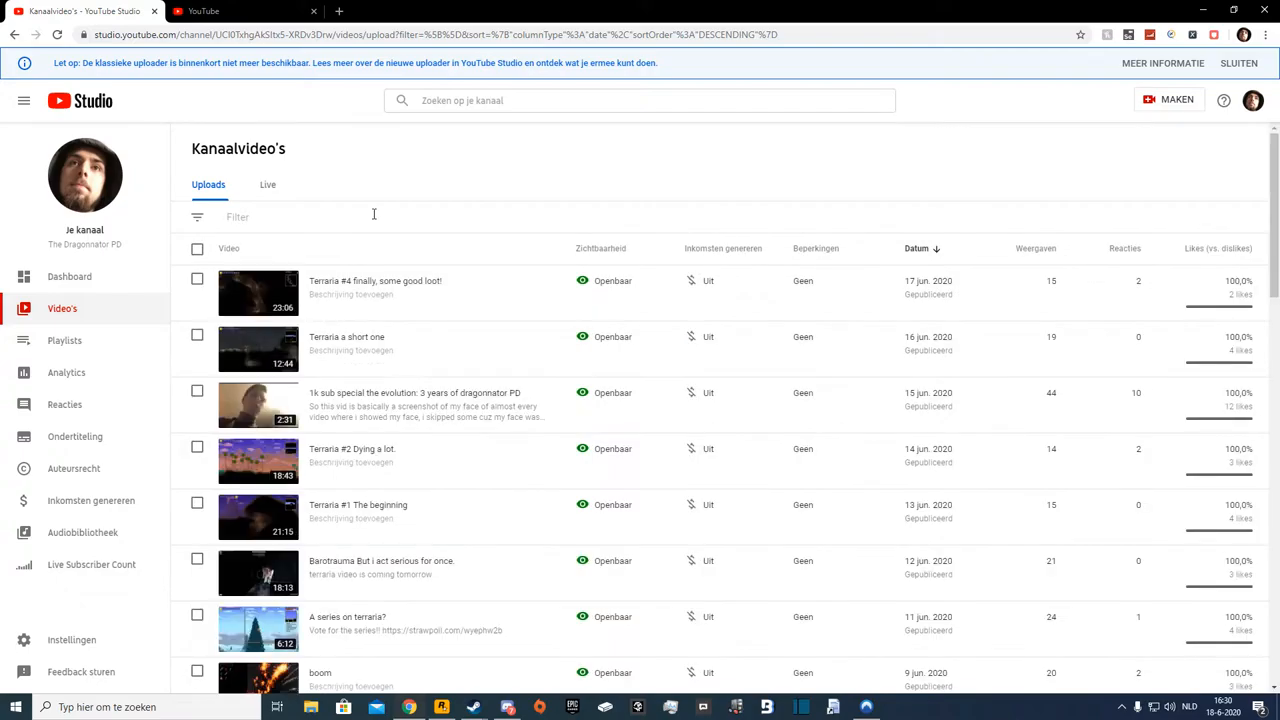
pyautogui.moveTo(330, 212)
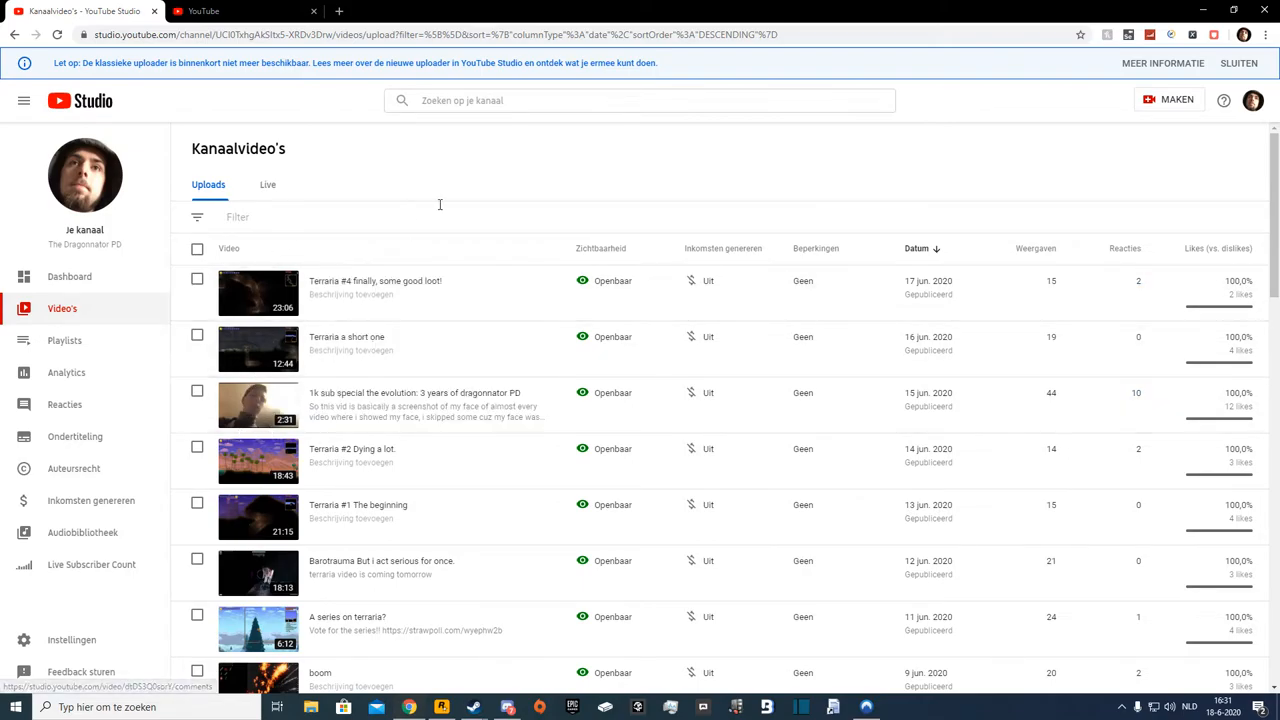
pyautogui.moveTo(505, 203)
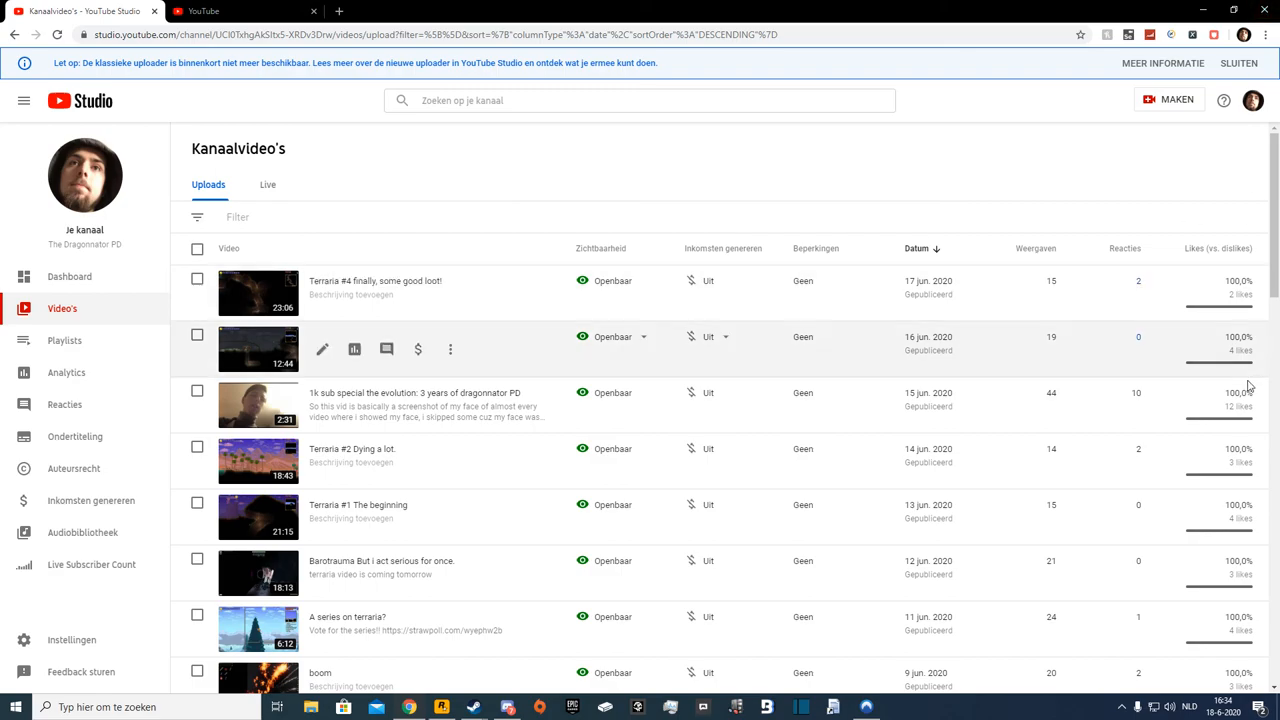
pyautogui.scroll(-3)
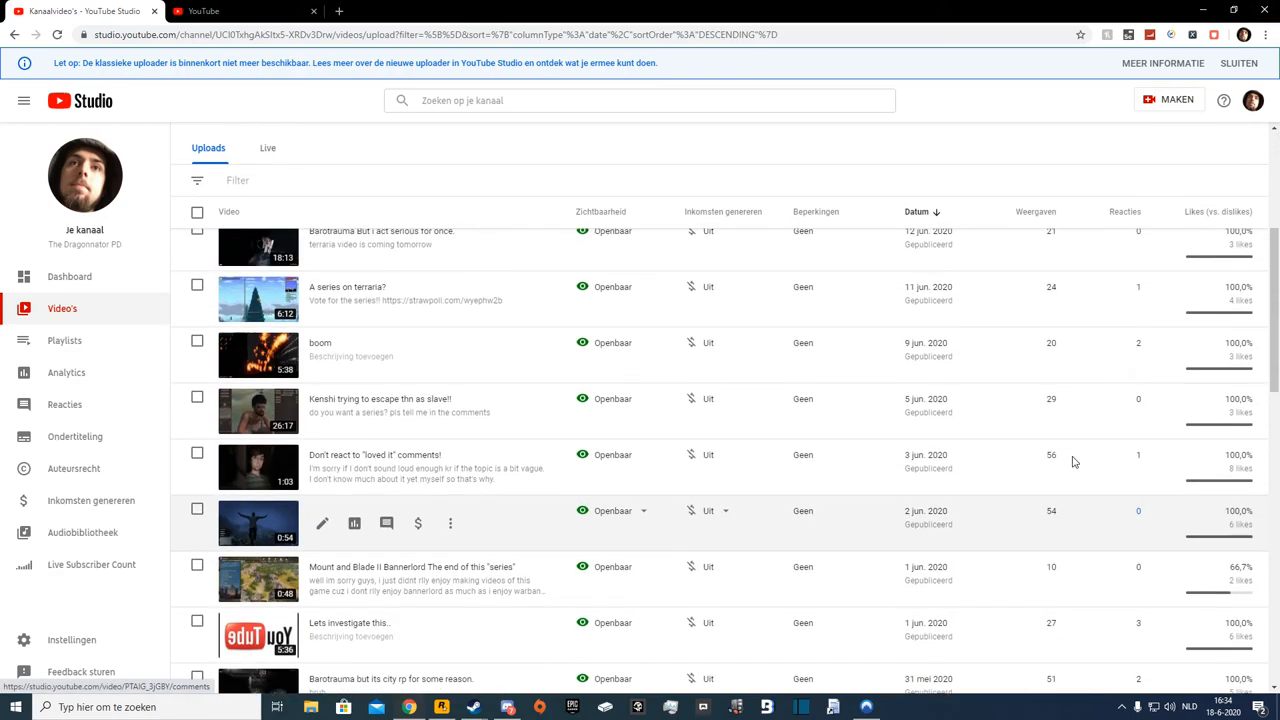